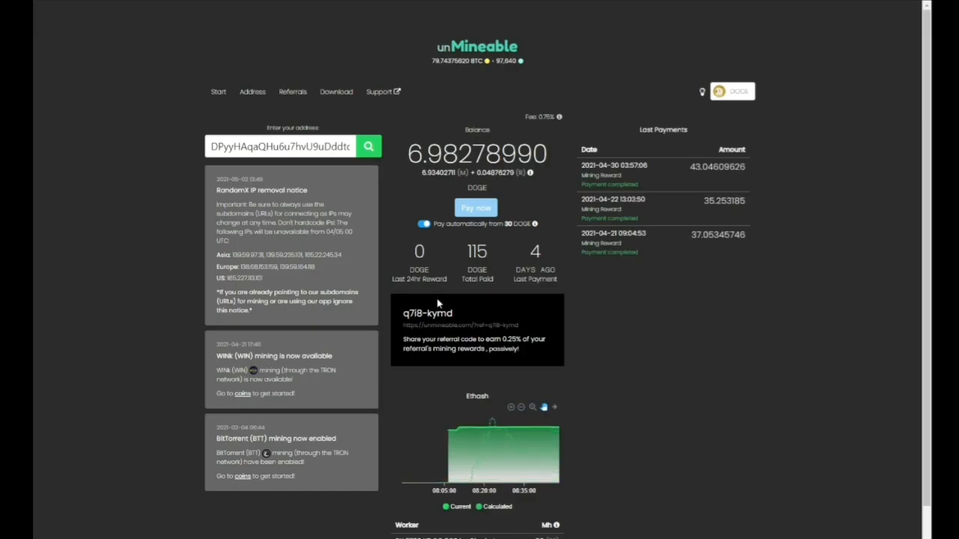
Navigate to the Mining Guide from the MineXMR menu and scroll through its setup steps
scroll(down, 3)
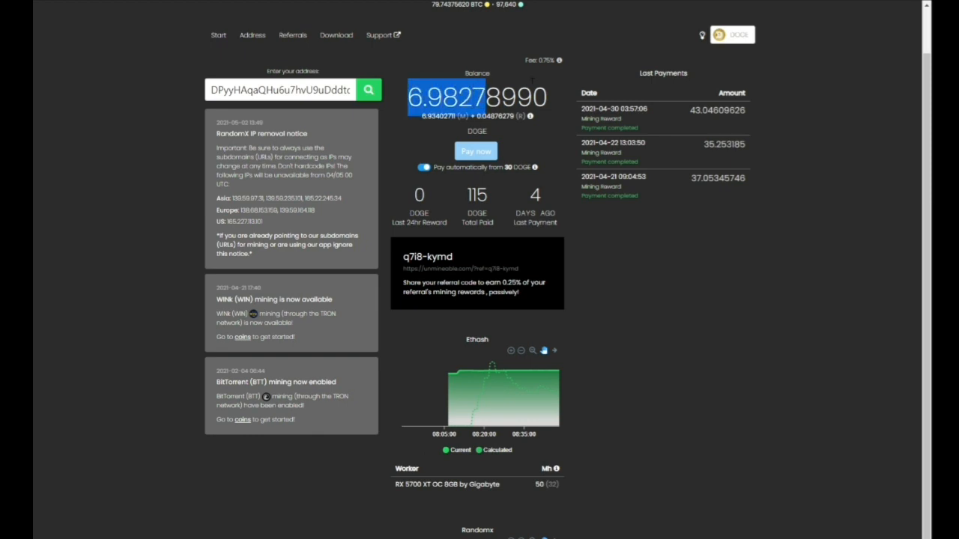
mouse_move(533, 141)
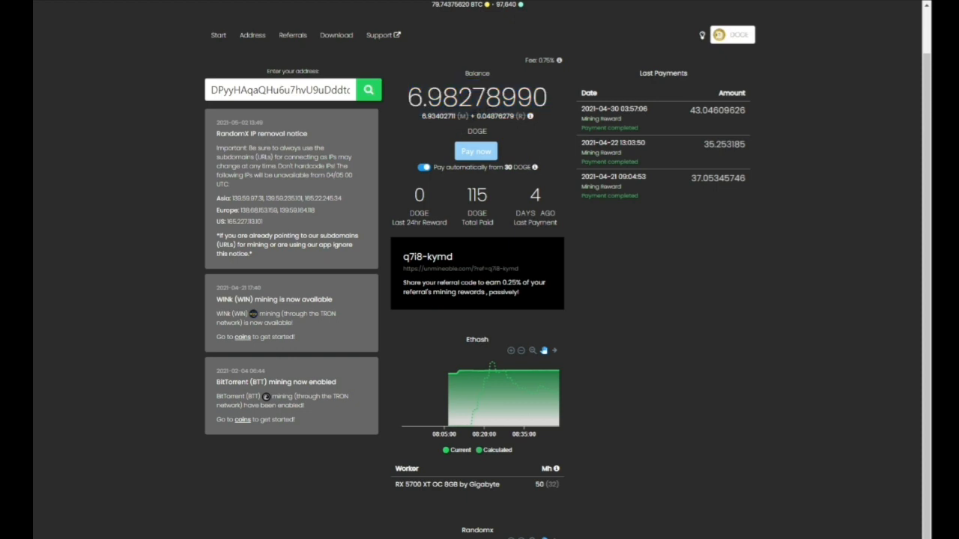
mouse_move(426, 152)
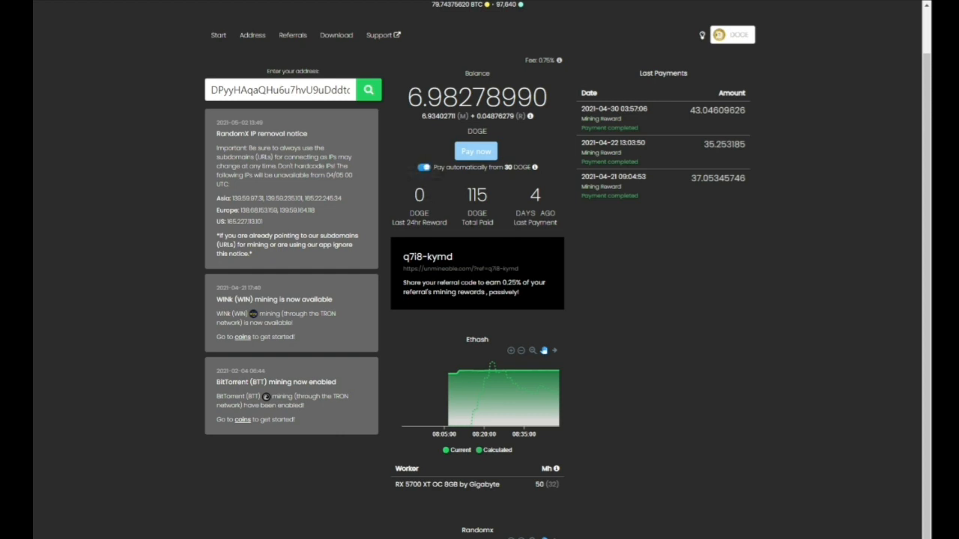
scroll(down, 3)
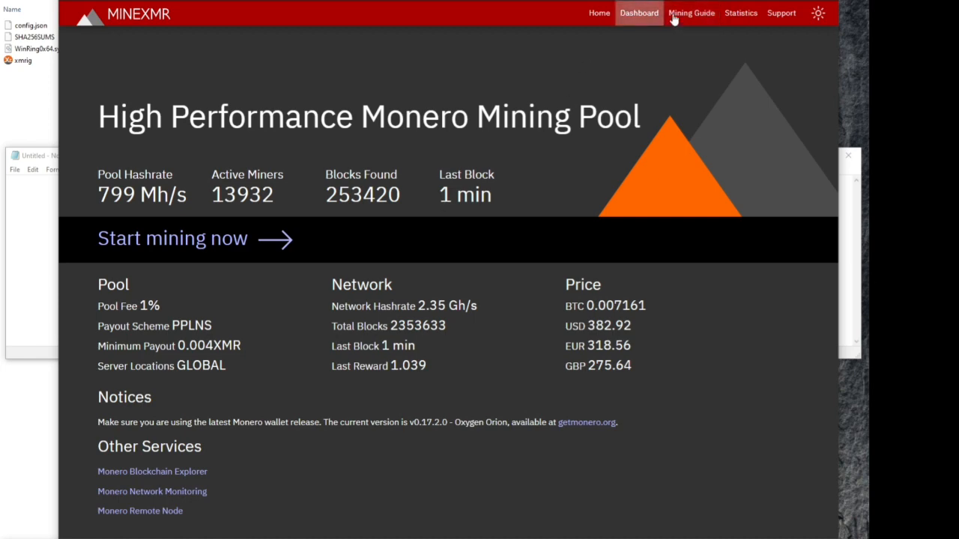
click(692, 12)
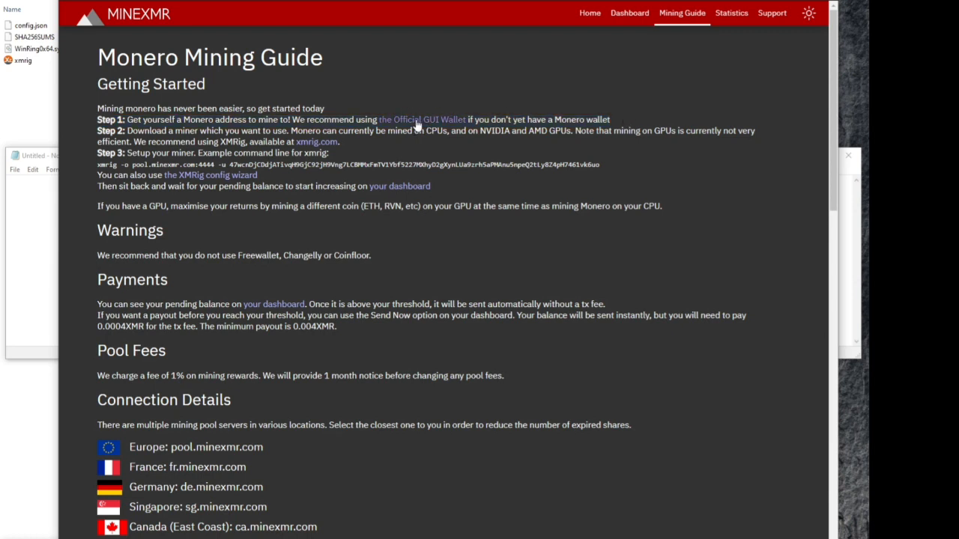
mouse_move(416, 120)
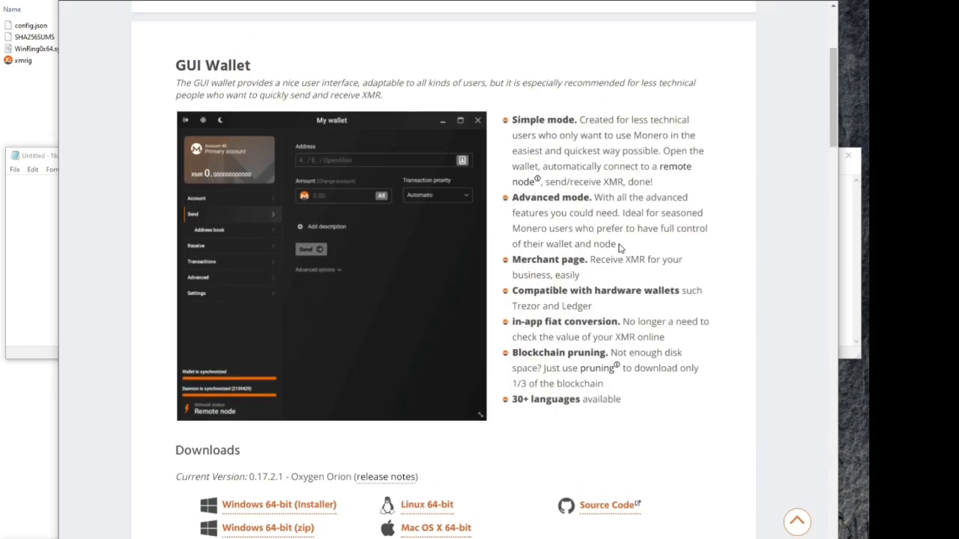
scroll(down, 3)
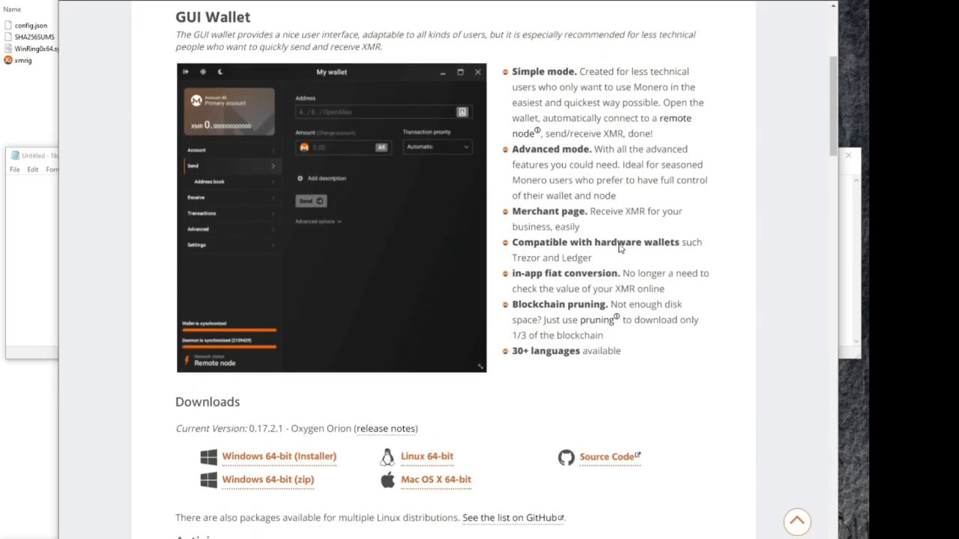
scroll(down, 3)
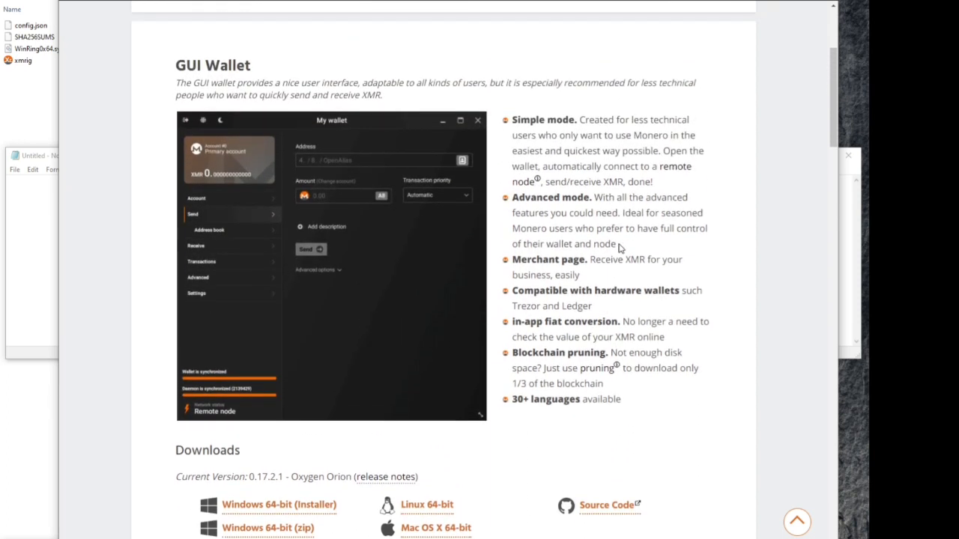
mouse_move(354, 413)
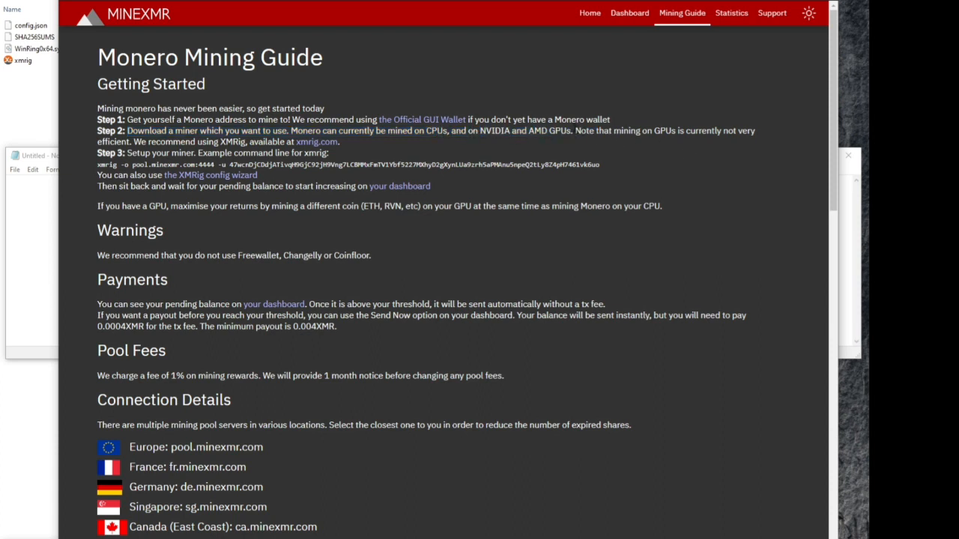
Download the Windows gcc-win64.zip build of XMRig 6.12.1 from xmrig.com
drag(287, 130, 572, 130)
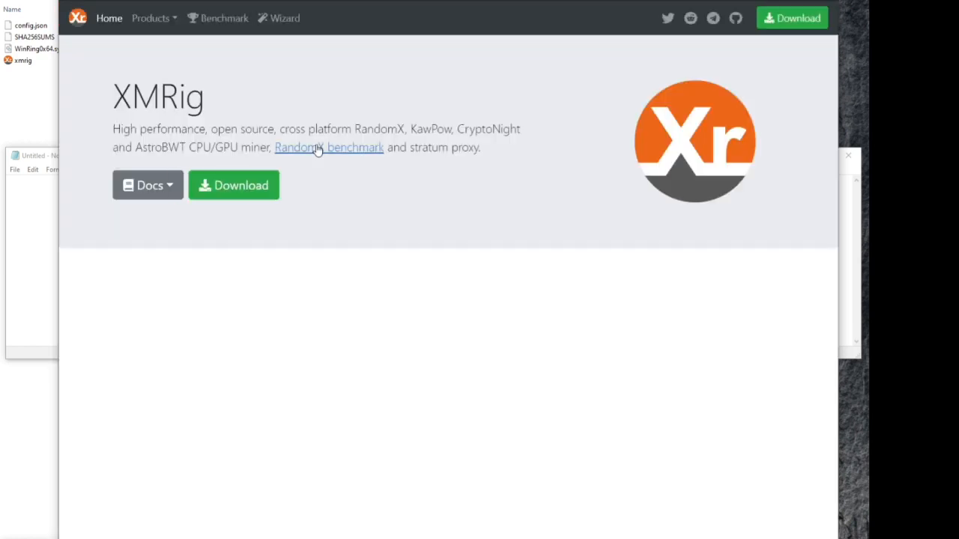
mouse_move(222, 194)
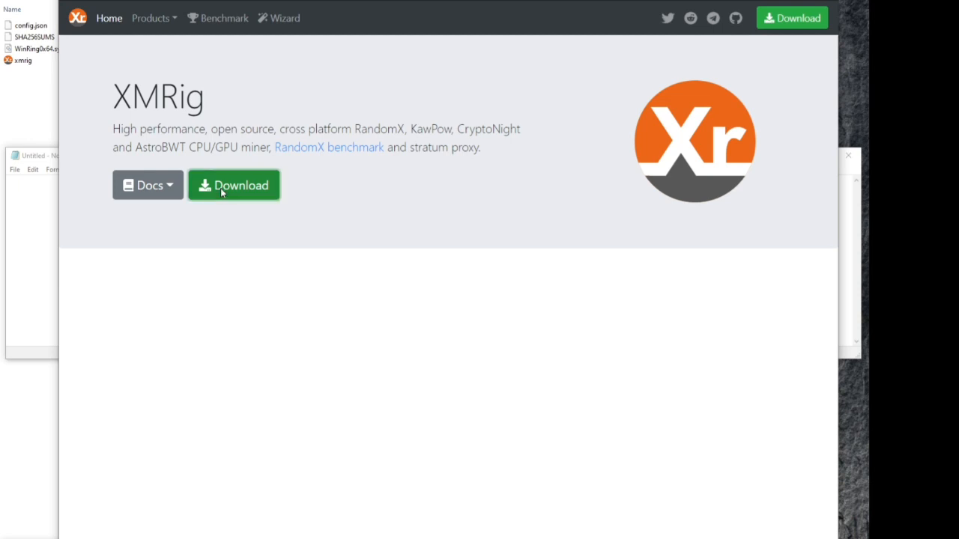
click(234, 186)
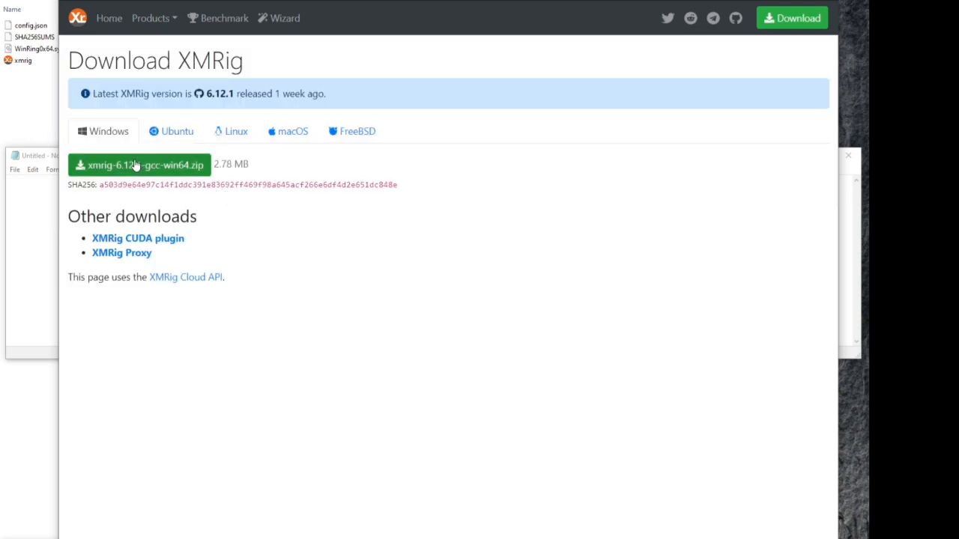
click(138, 165)
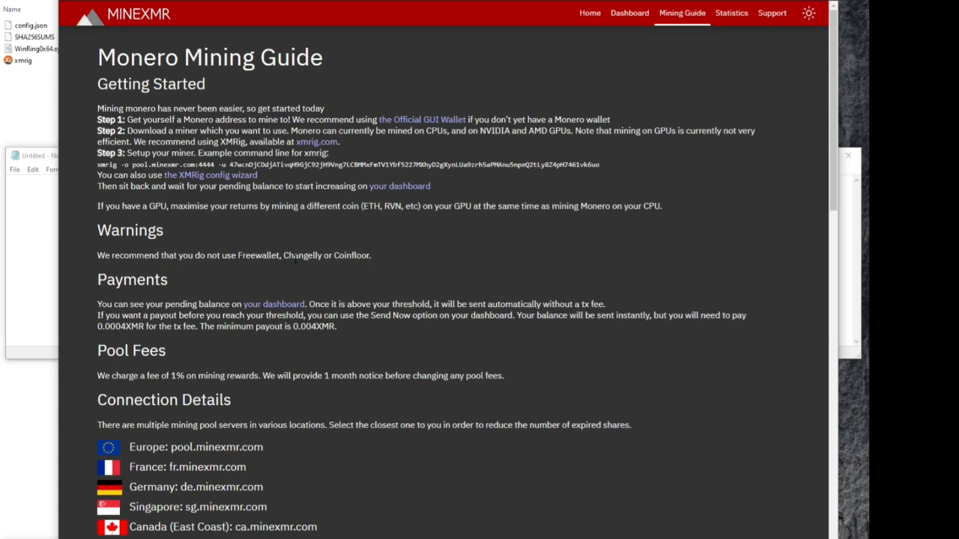
mouse_move(78, 157)
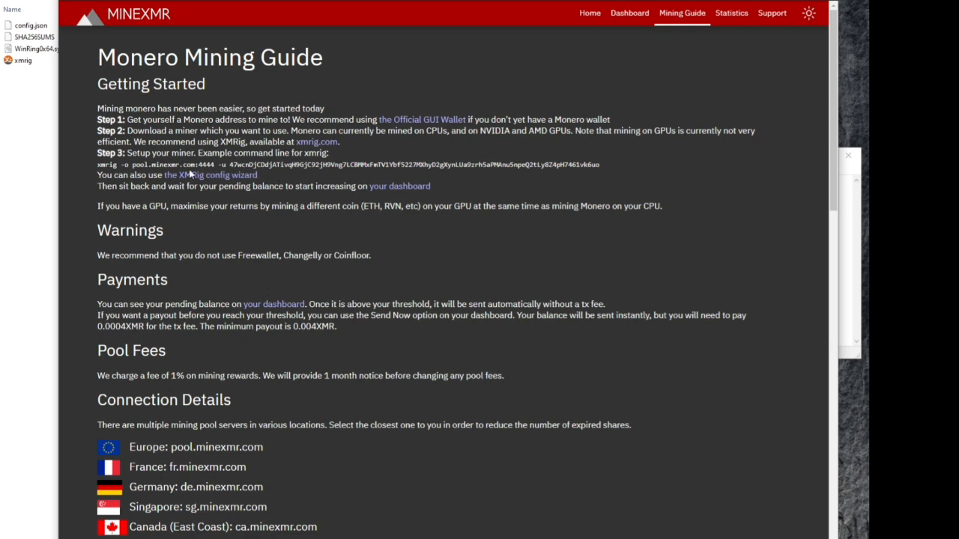
click(213, 174)
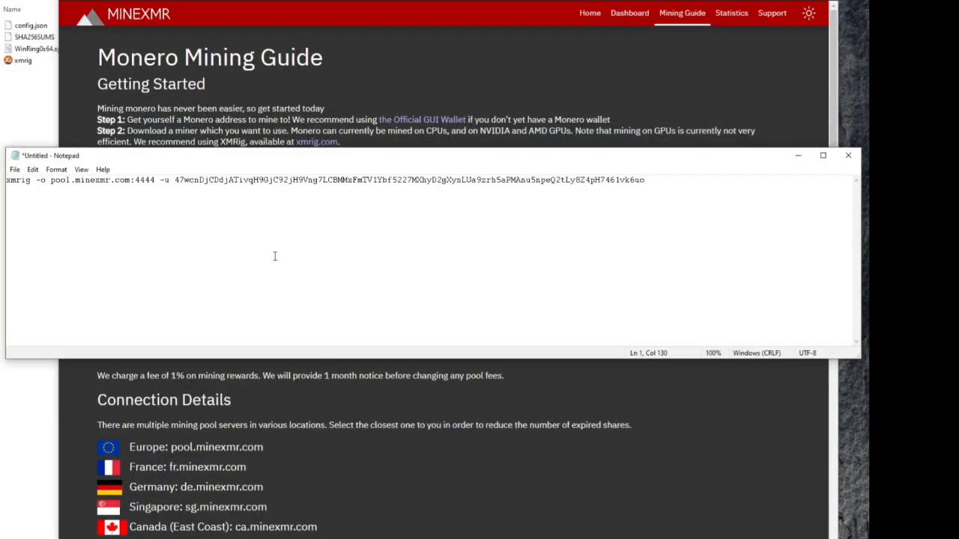
mouse_move(409, 217)
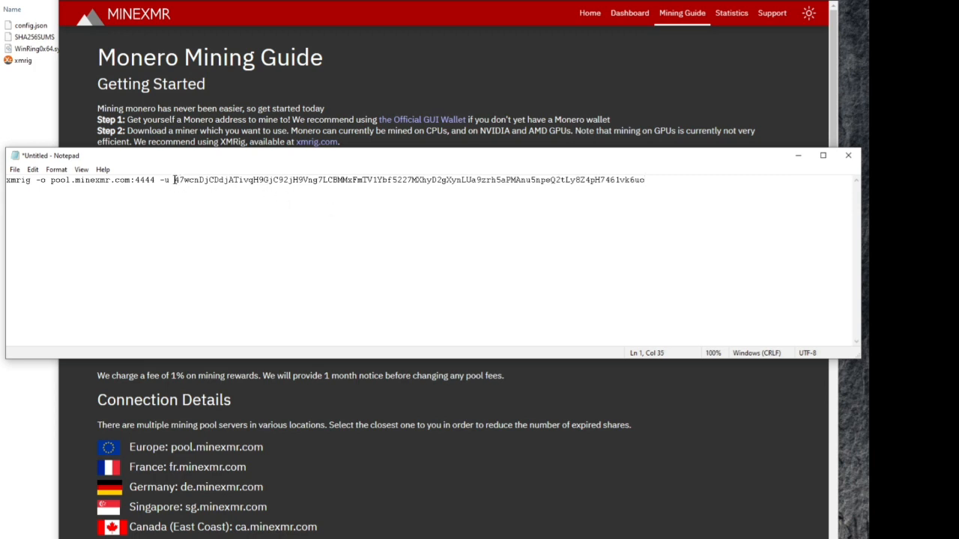
Replace the example wallet address with the own Monero address and add rig id TSHonYT
drag(174, 180, 644, 180)
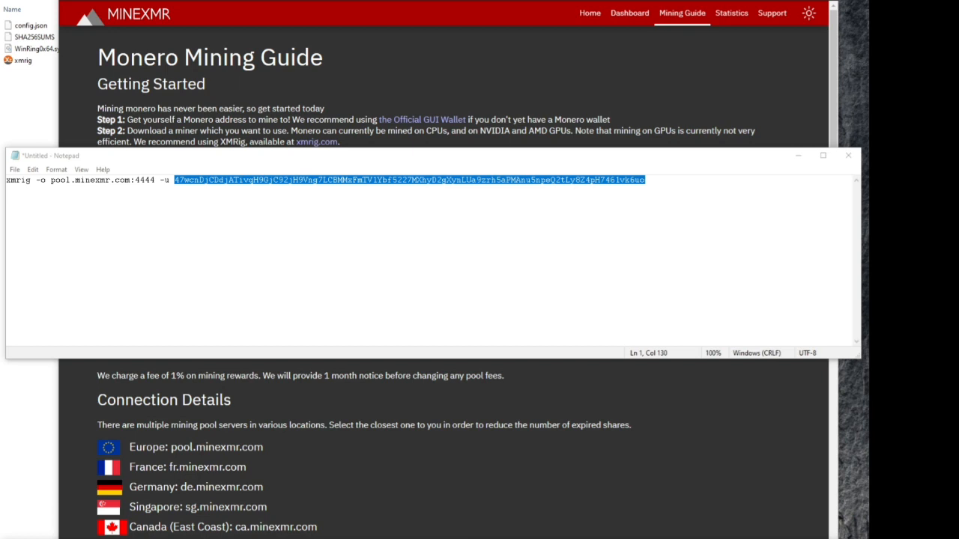
mouse_move(612, 488)
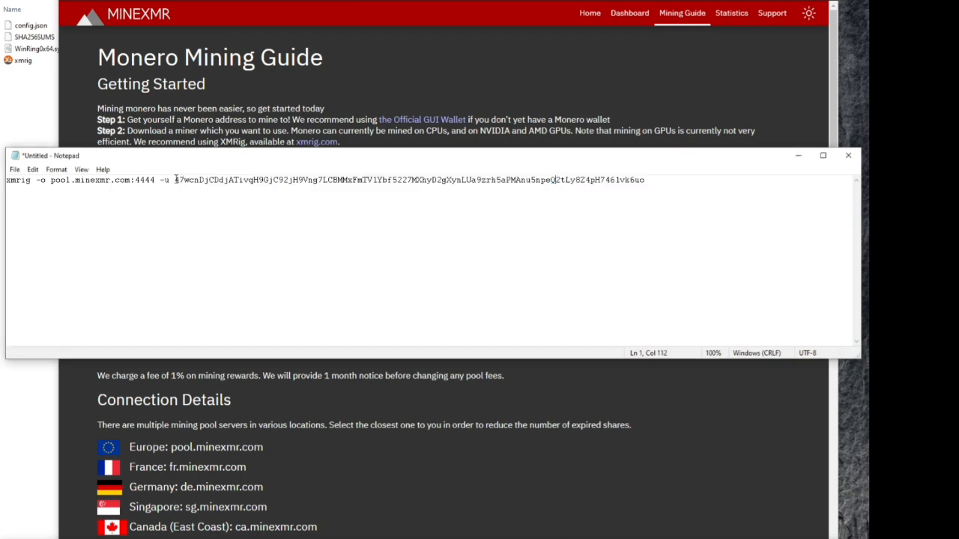
drag(174, 180, 644, 180)
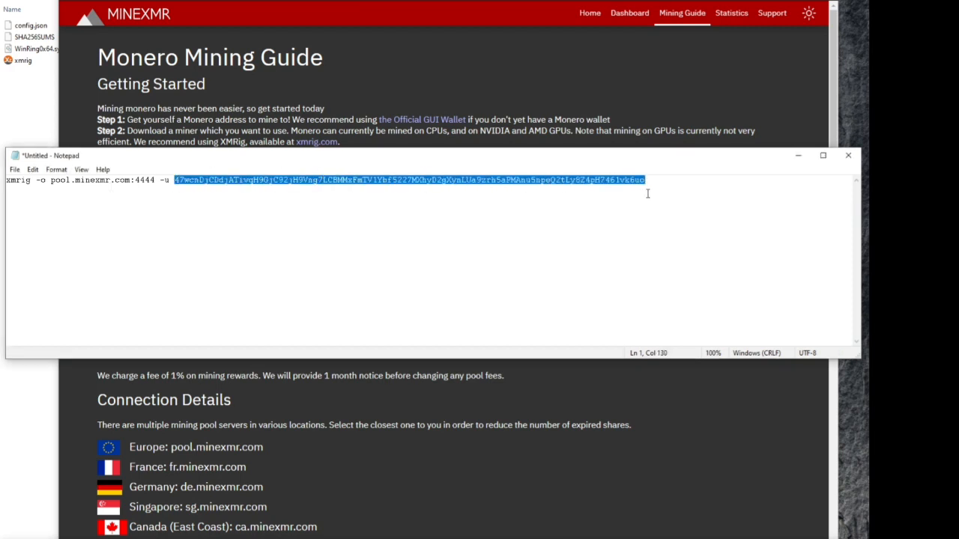
text(4B28DK6BrByMaLV5g1QyqYDUNVFXaikrwSGEkzvrs7jSCtpEcqioptrKJR4e6ge5GzeZndSZcCJfoFPJJpdptjypExsKgVF)
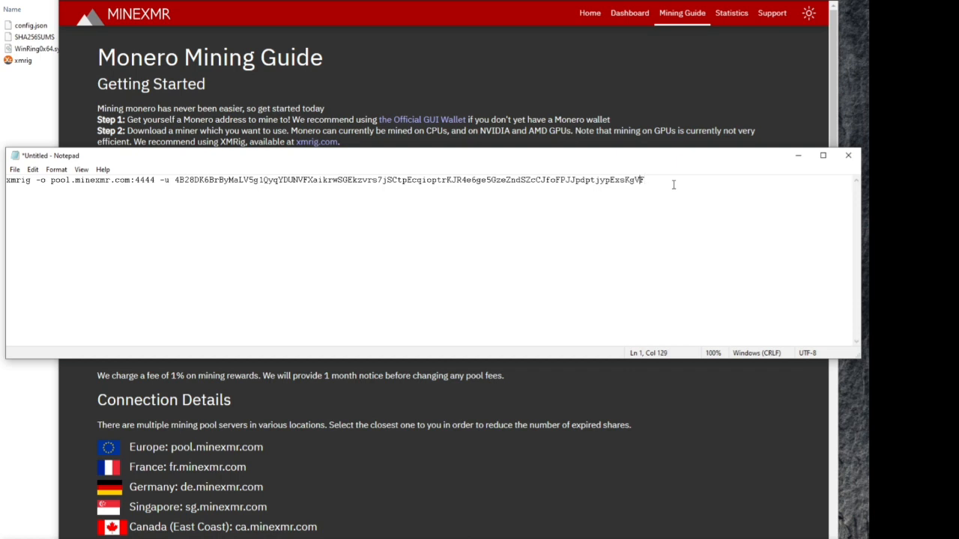
text(" ")
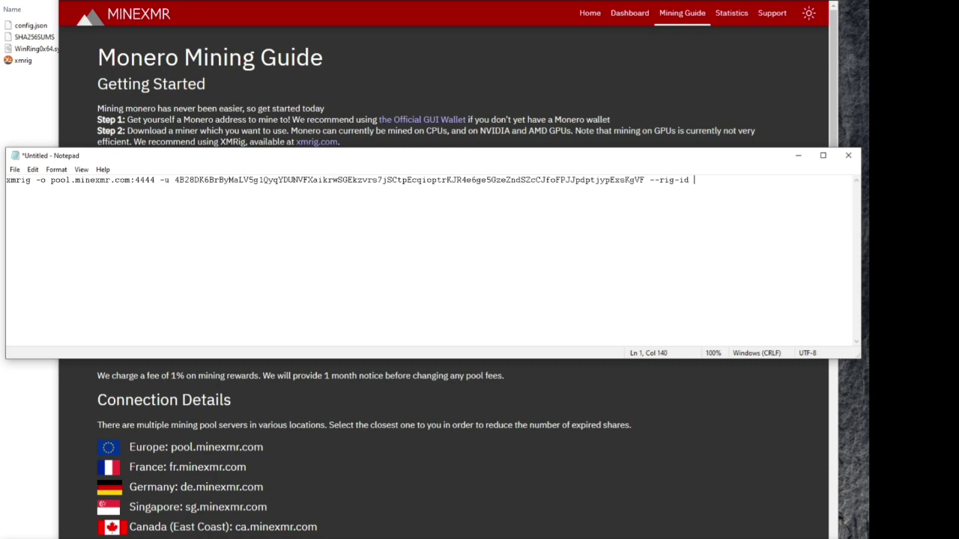
text(TSHo)
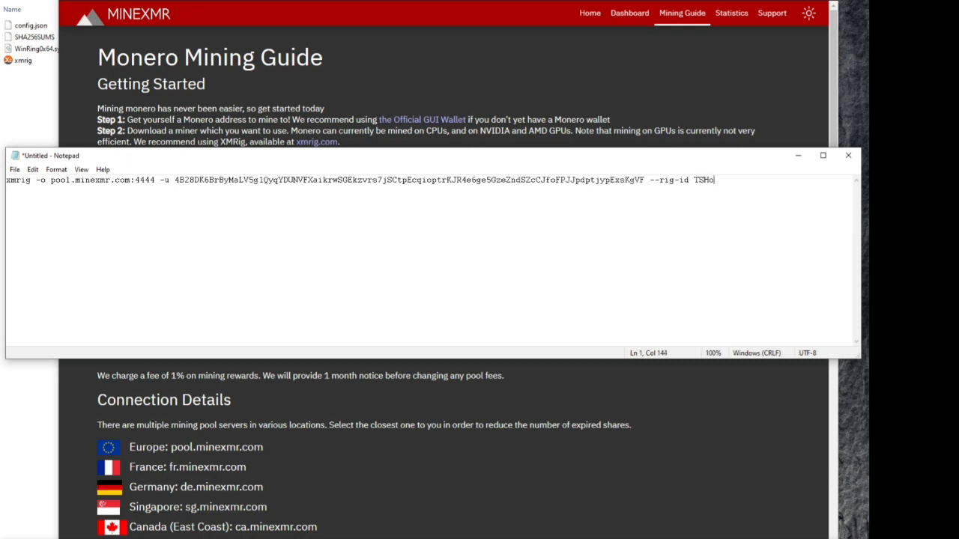
text(nYT)
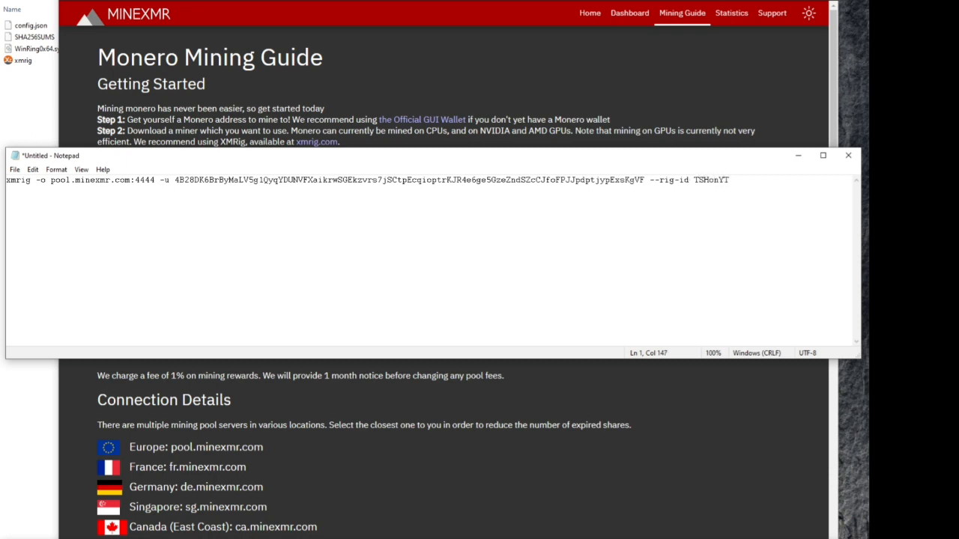
mouse_move(704, 230)
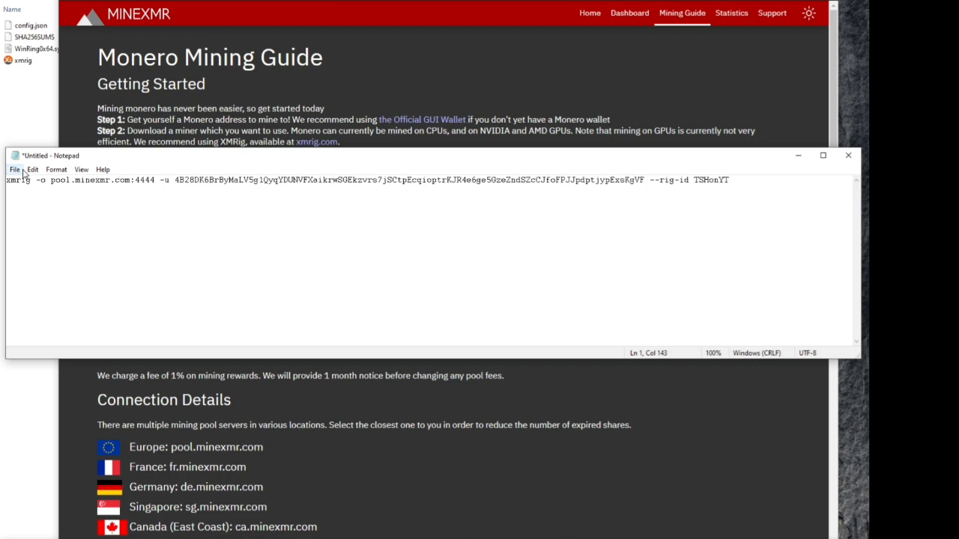
Save the command as MineXMR.bat with Save as type set to All Files
click(13, 169)
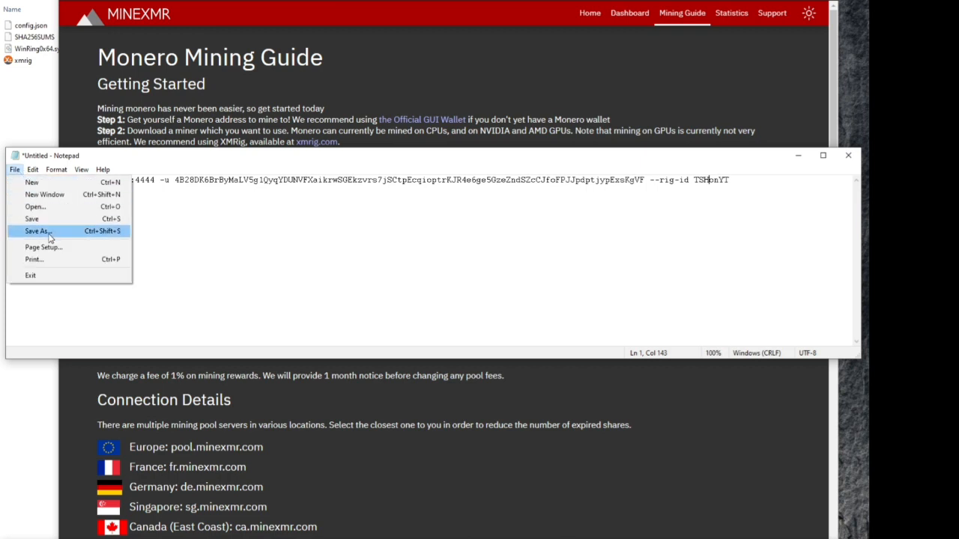
click(36, 230)
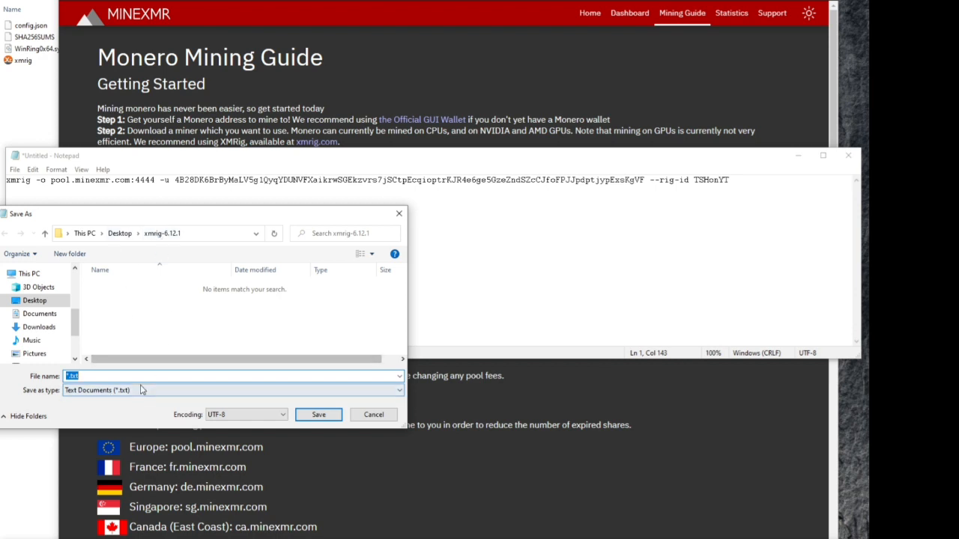
click(232, 390)
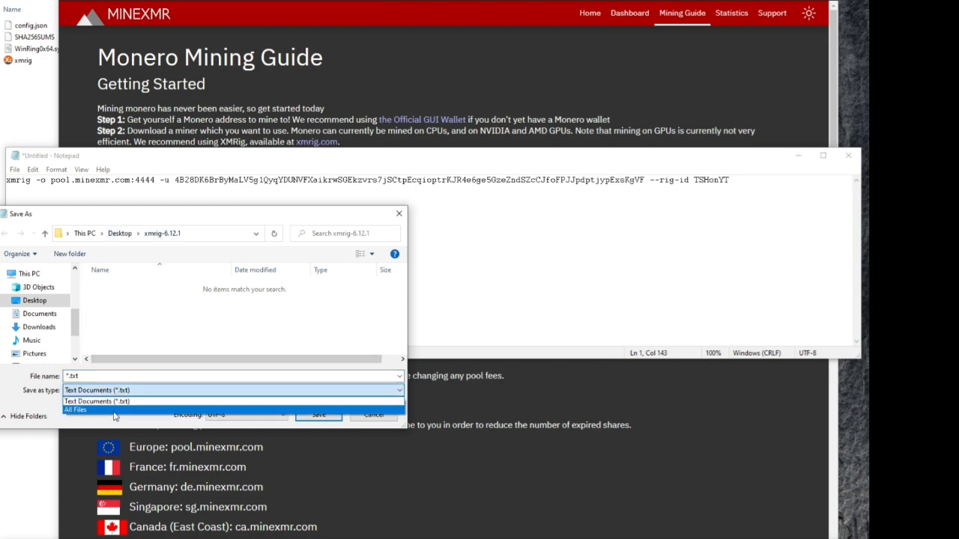
click(75, 410)
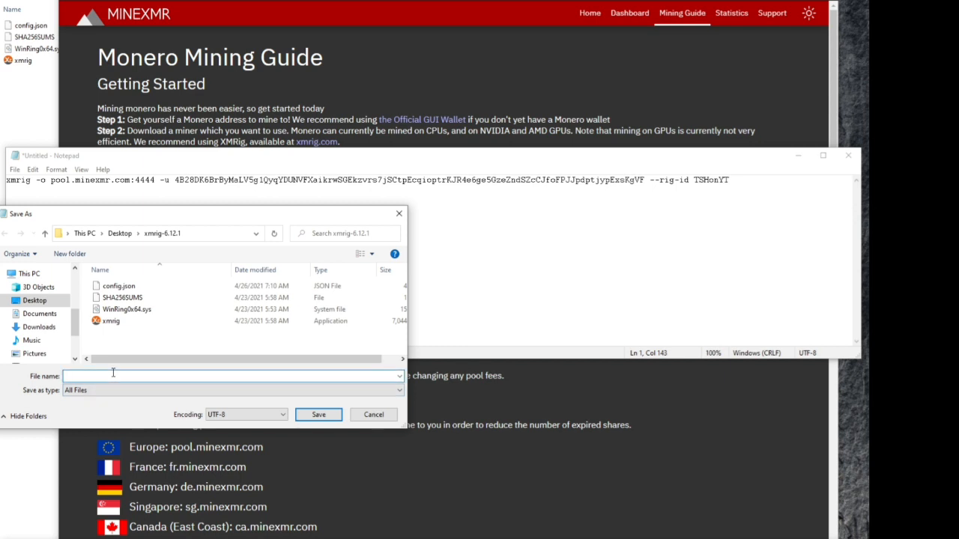
text(Mine)
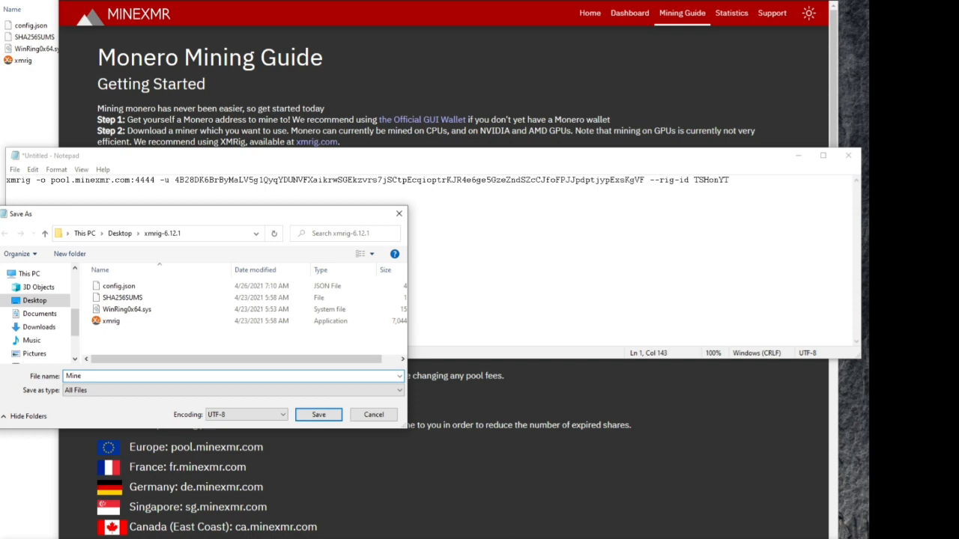
text(XMR)
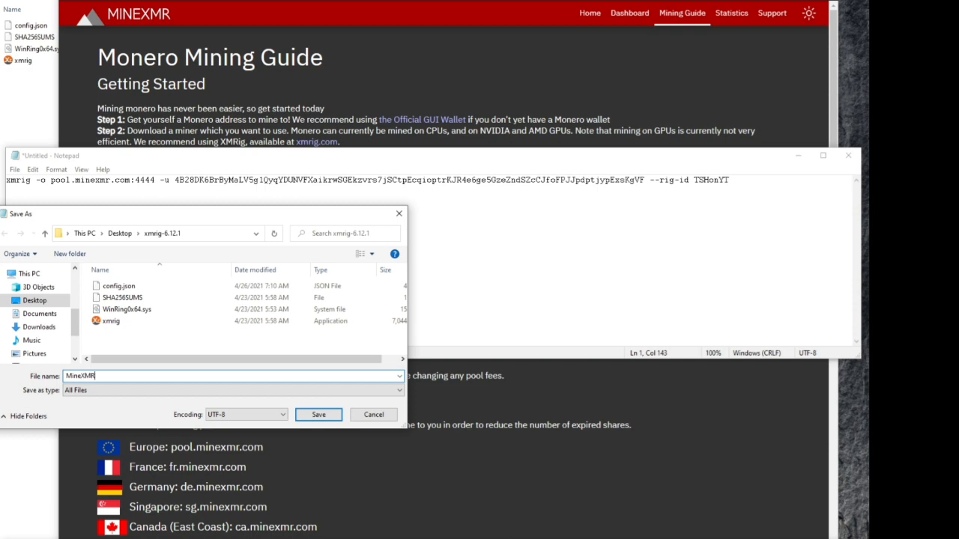
text(.bat)
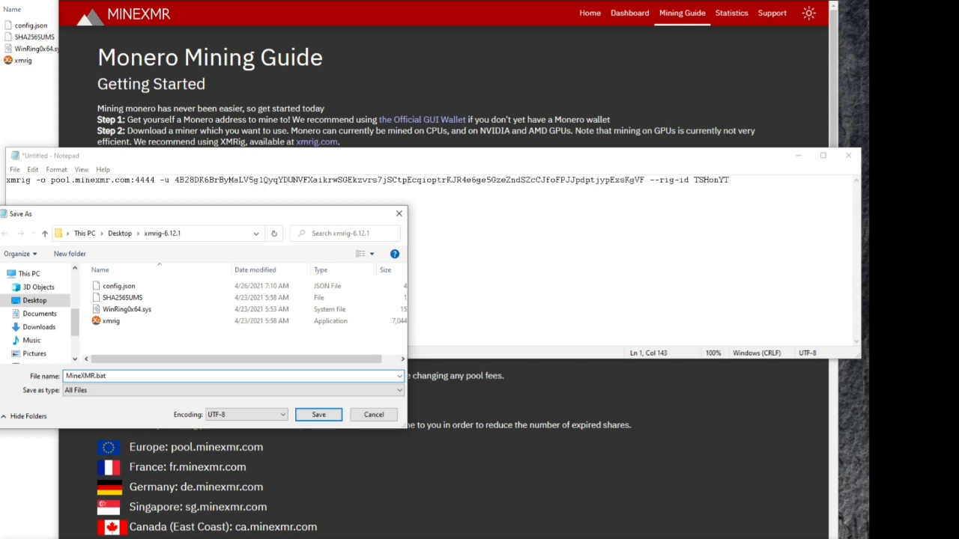
mouse_move(291, 402)
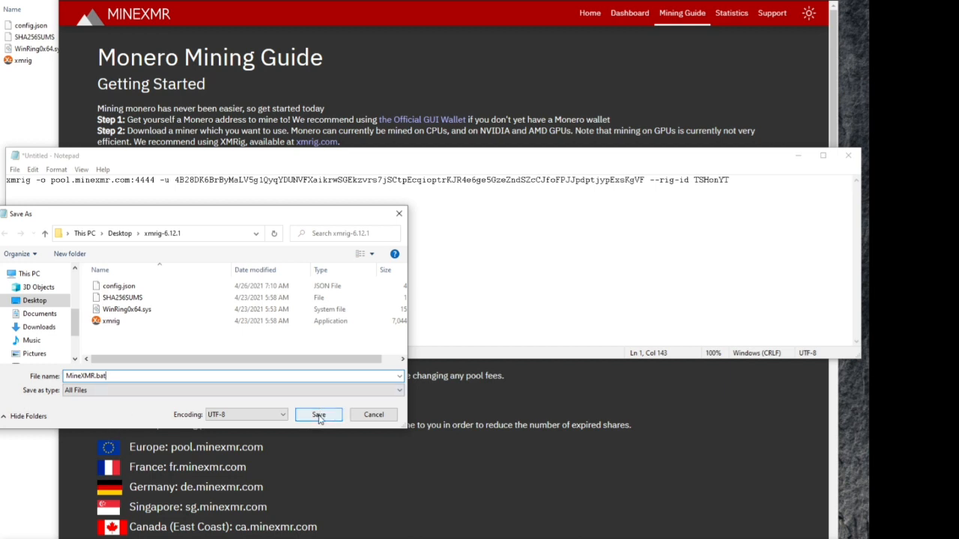
click(318, 414)
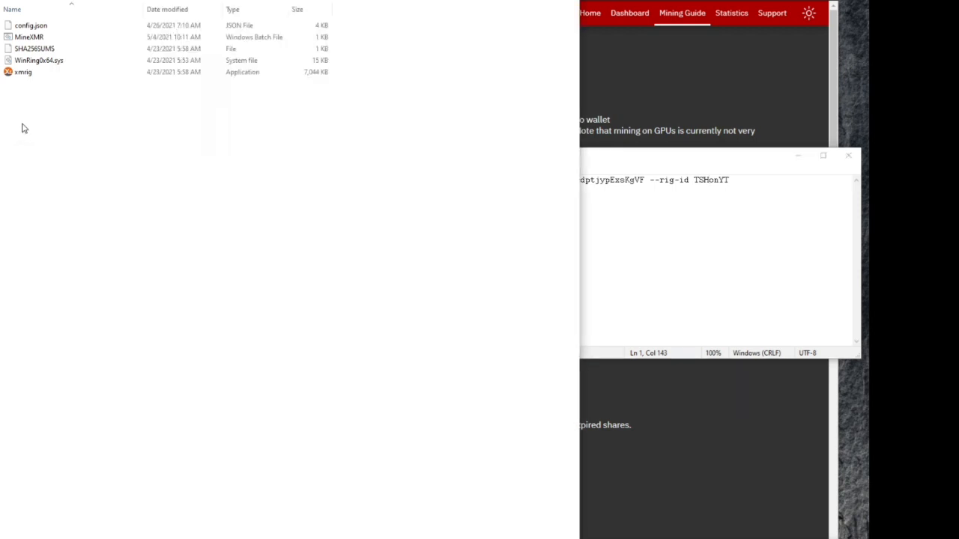
Run MineXMR.bat from the xmrig-6.12.1 folder to start XMRig mining
click(36, 35)
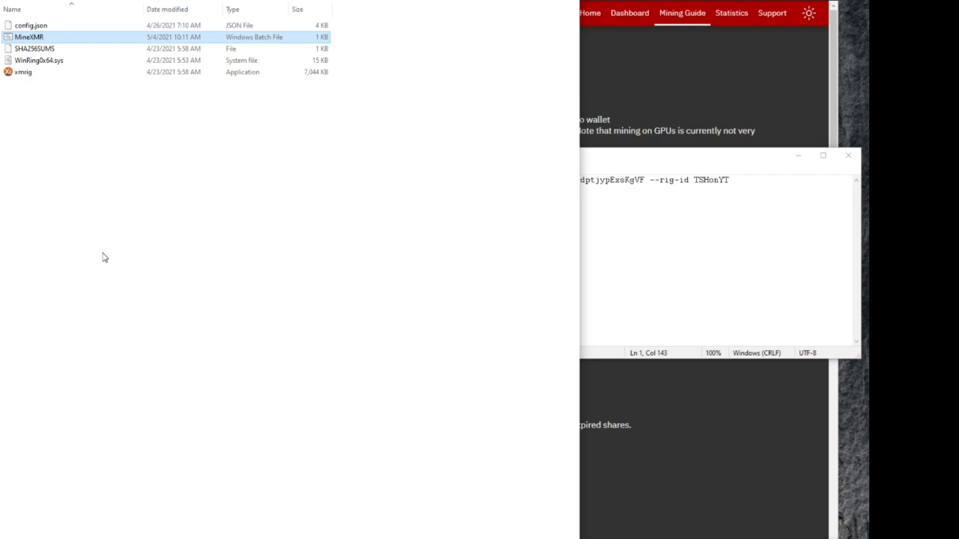
mouse_move(269, 404)
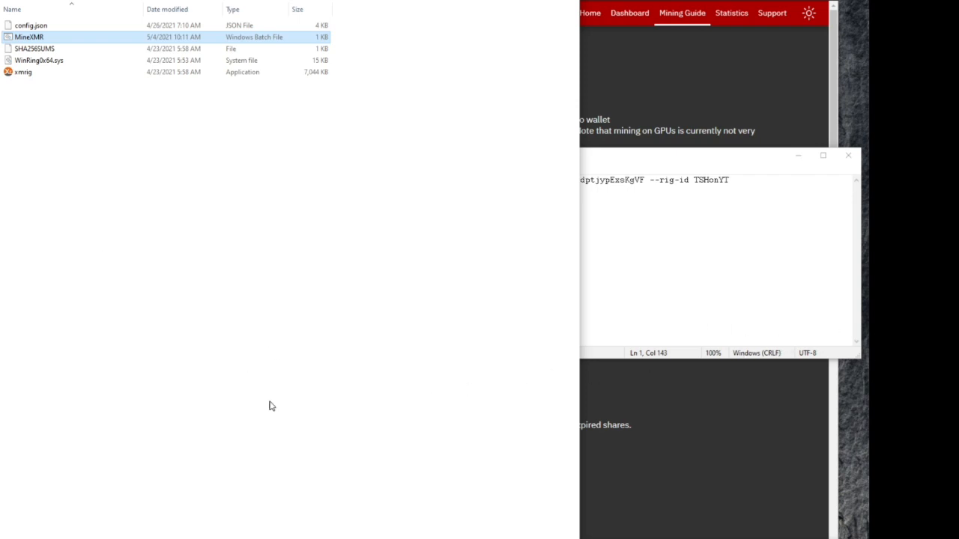
mouse_move(638, 487)
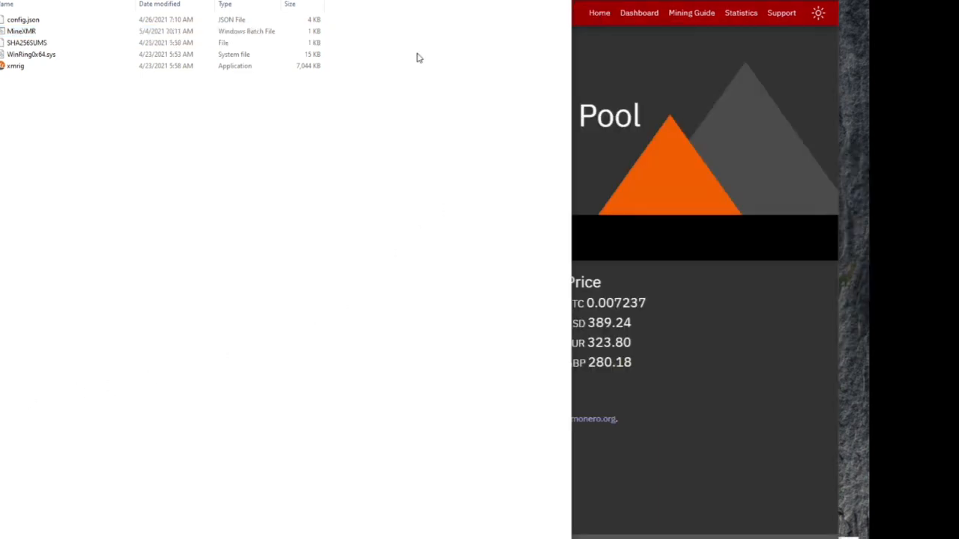
click(22, 66)
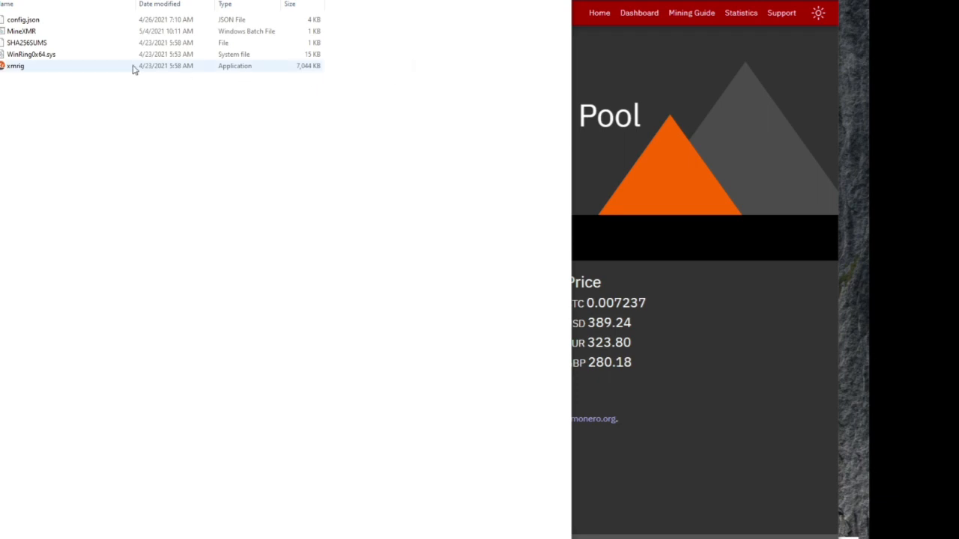
click(30, 33)
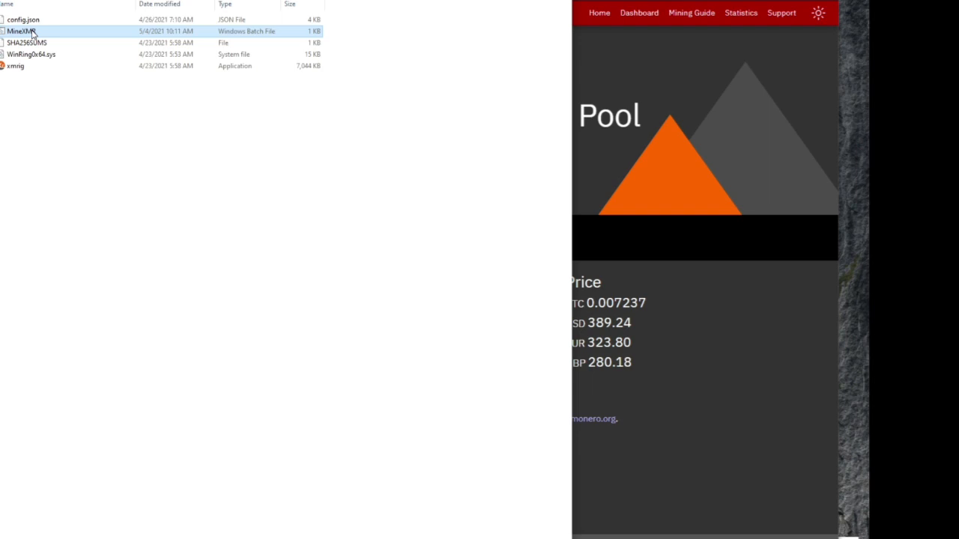
double_click(23, 31)
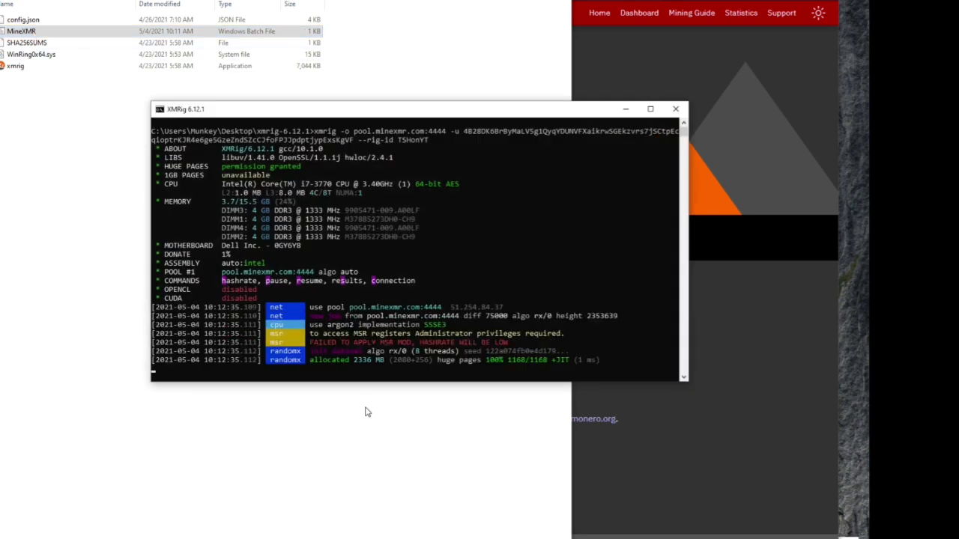
mouse_move(374, 410)
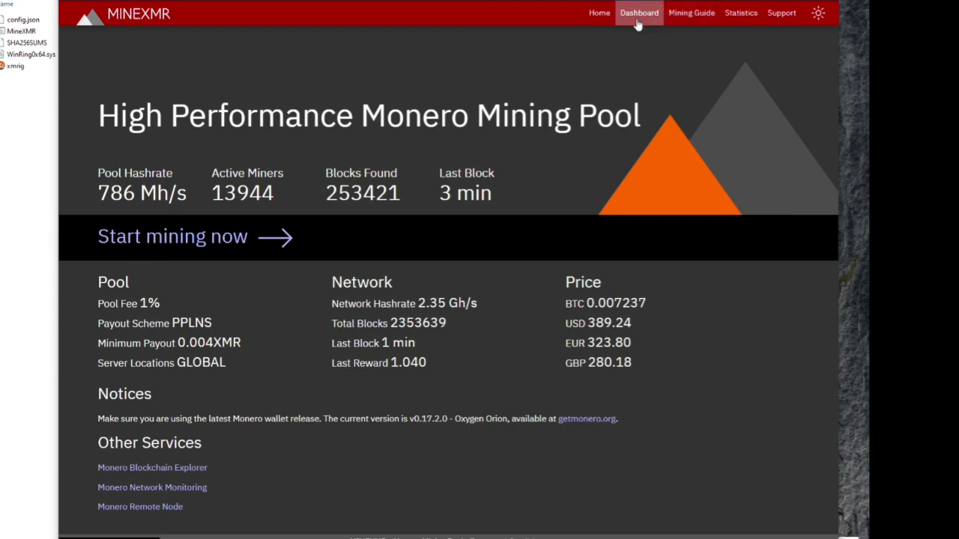
View the wallet's Dashboard and find worker TSHonYT in the Active Workers table
click(638, 12)
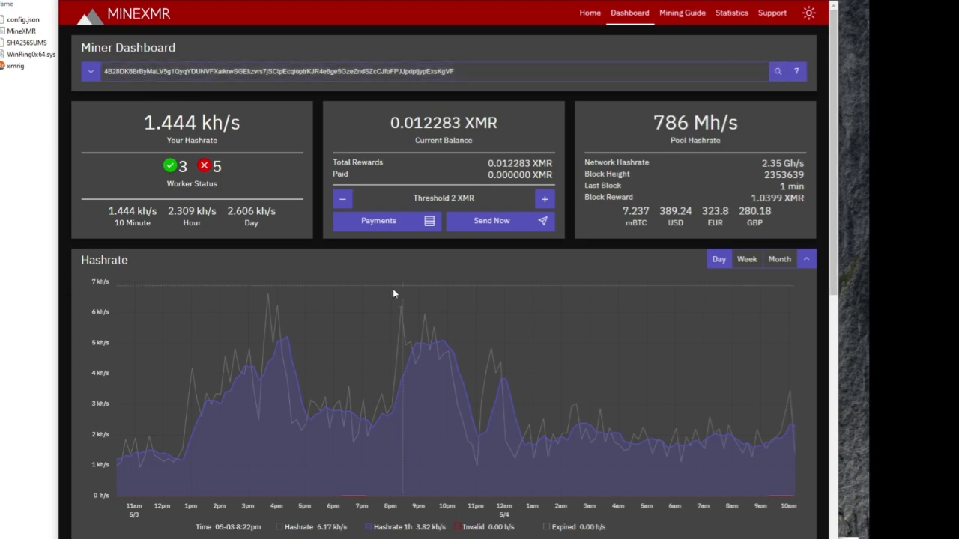
scroll(down, 3)
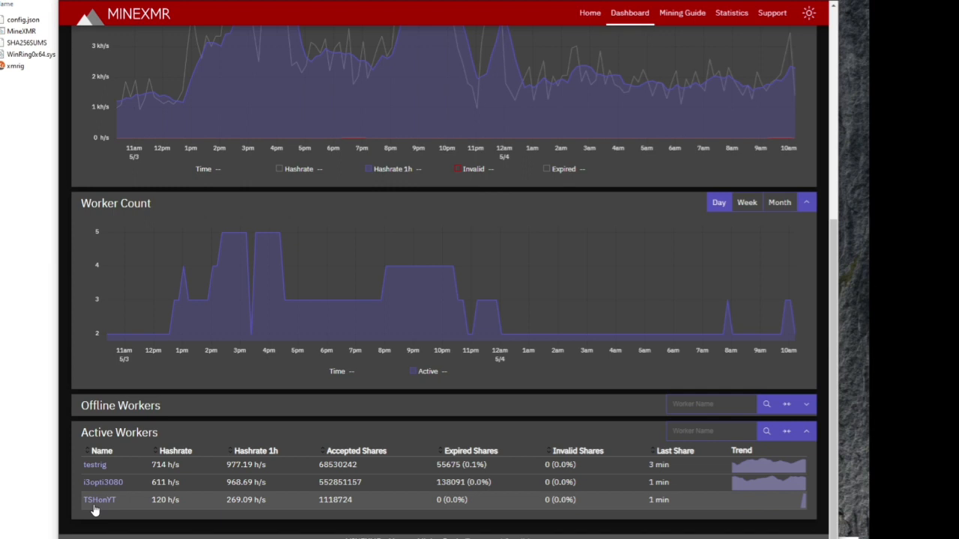
mouse_move(201, 503)
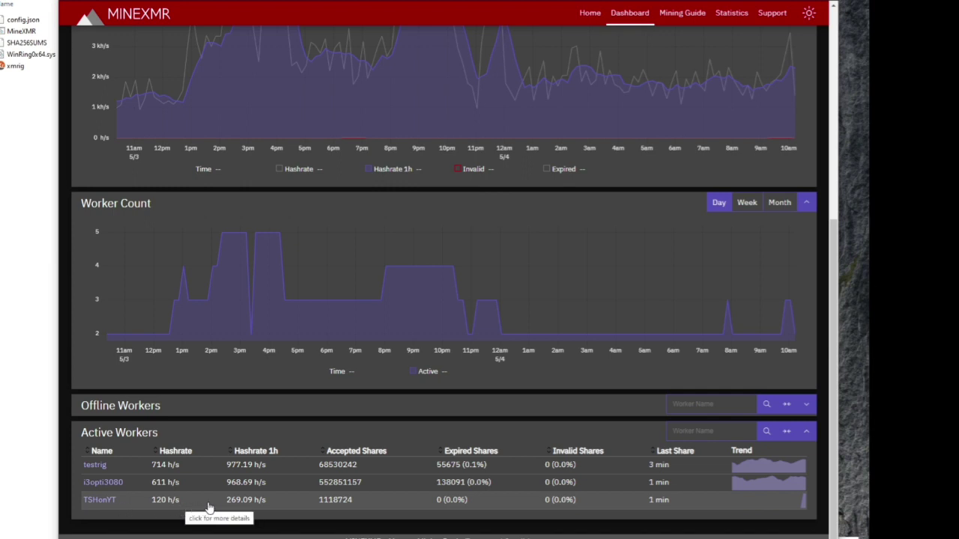
mouse_move(764, 504)
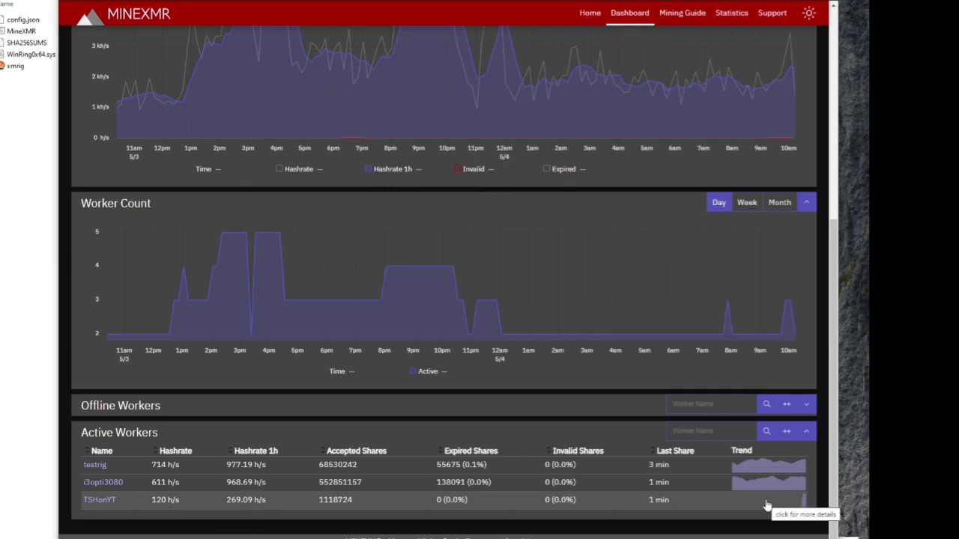
mouse_move(468, 267)
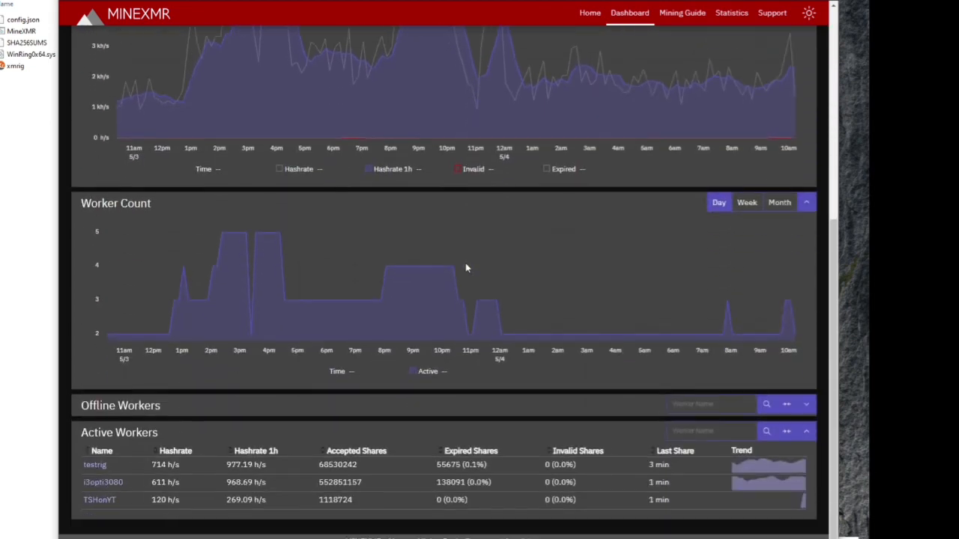
mouse_move(478, 146)
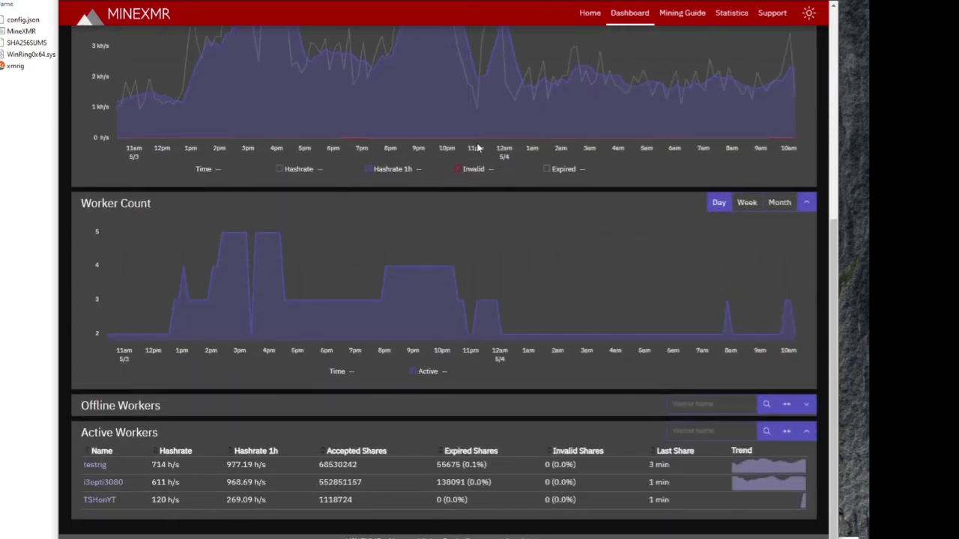